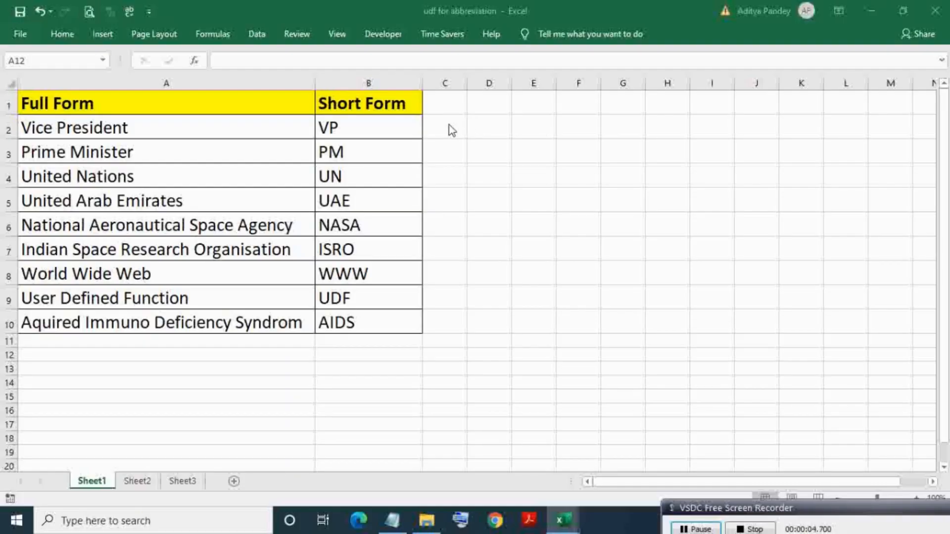
# Clear the existing abbreviations from the Short Form cells B2:B10.
pyautogui.click(166, 355)
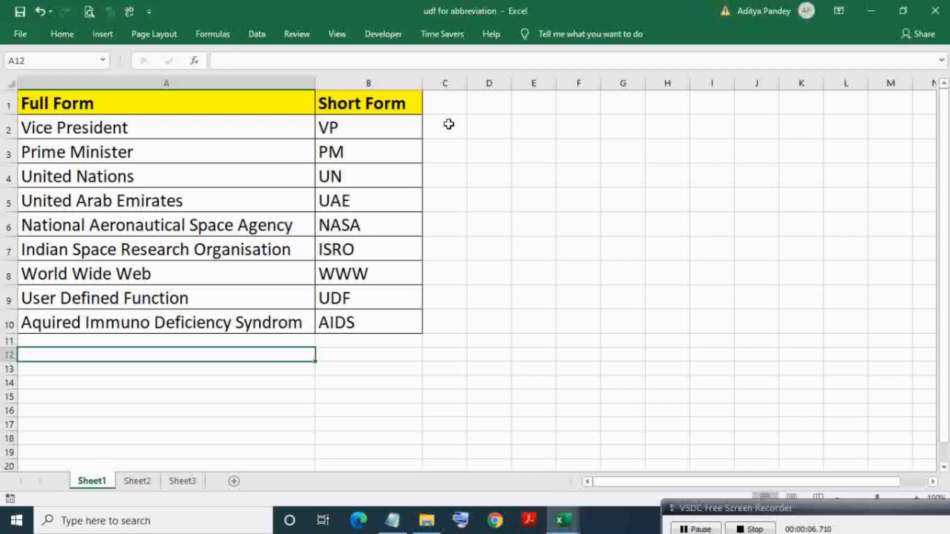
pyautogui.click(444, 126)
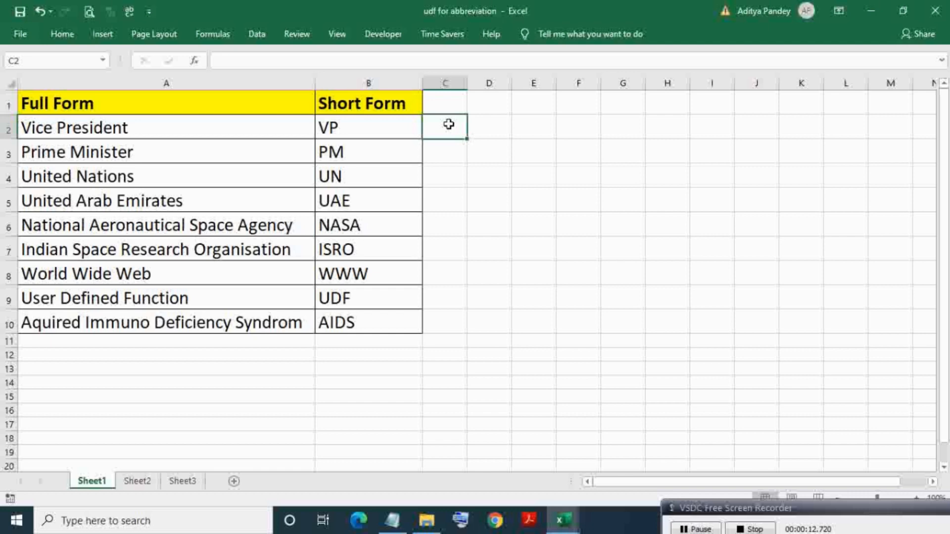
pyautogui.press('alt+f11')
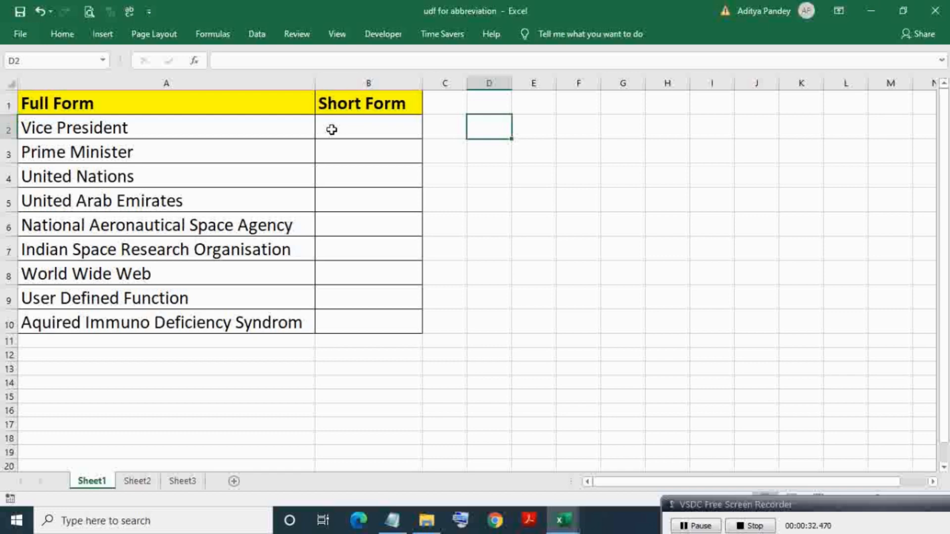
# Insert a new standard module into the workbook's project from the ThisWorkbook context menu.
pyautogui.press('Alt+F11')
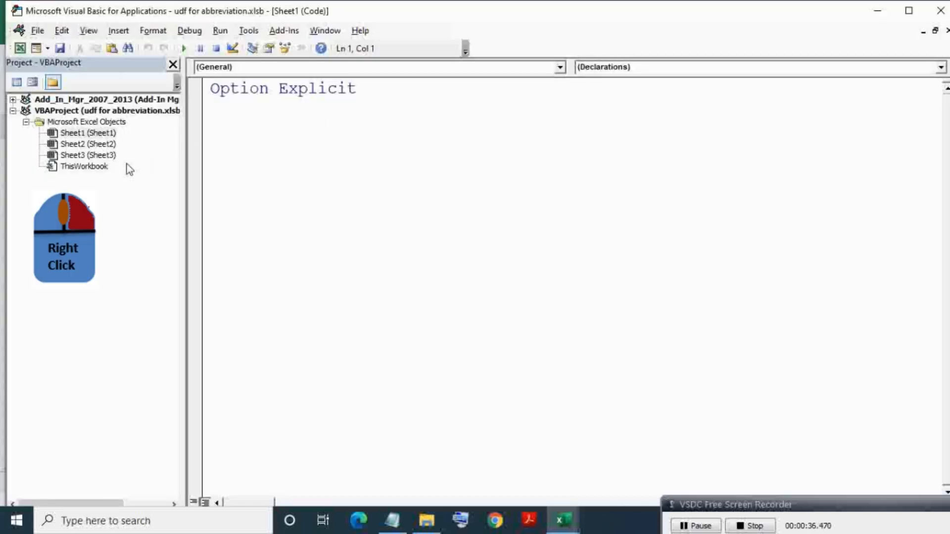
pyautogui.click(84, 166)
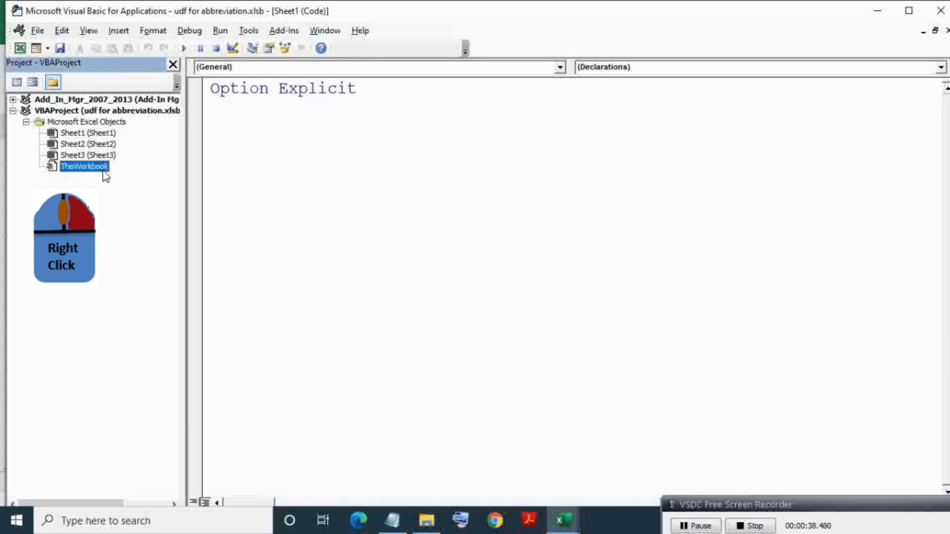
pyautogui.rightClick(84, 166)
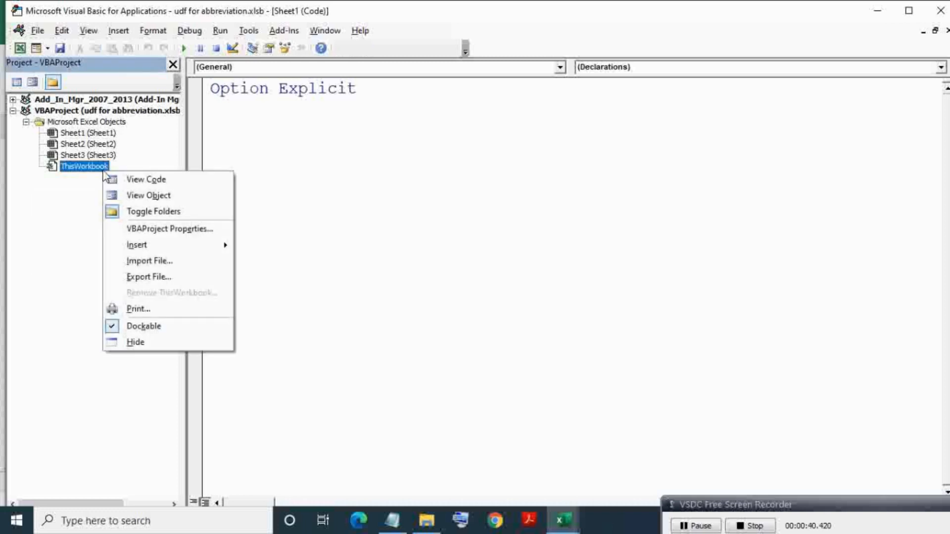
pyautogui.moveTo(137, 245)
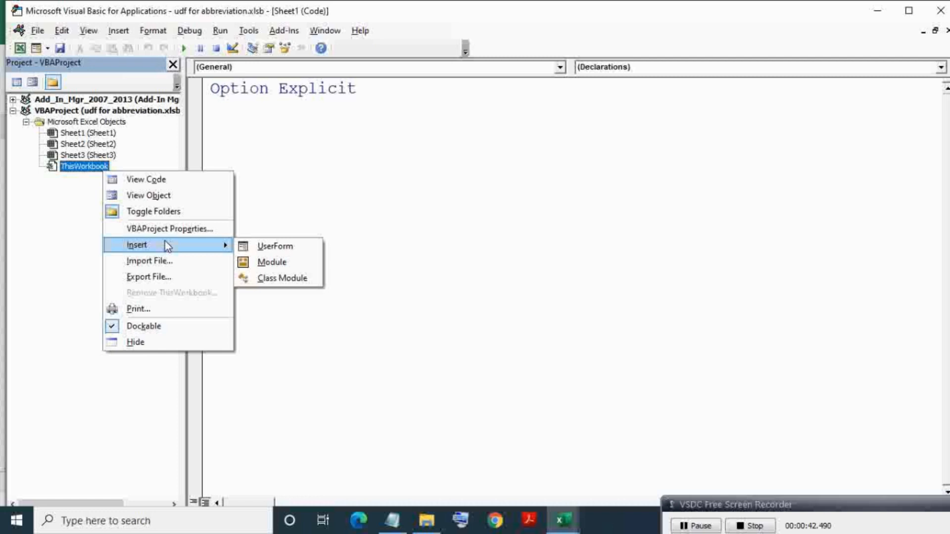
pyautogui.moveTo(272, 262)
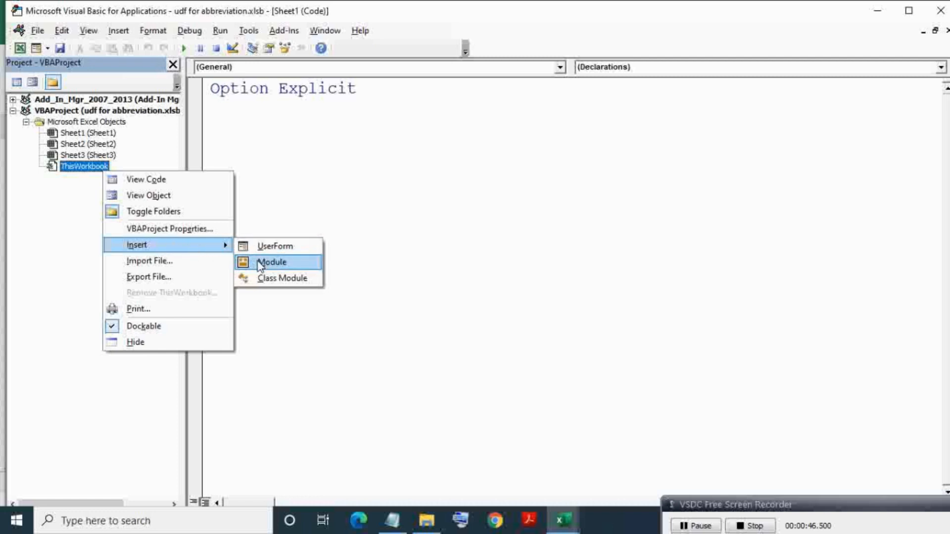
pyautogui.click(272, 262)
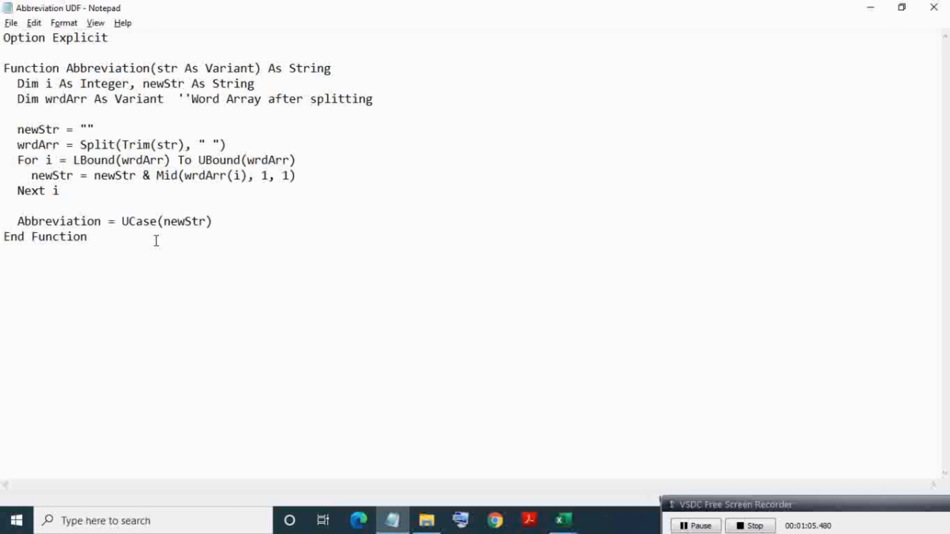
# Select the entire Abbreviation function code in Notepad for copying.
pyautogui.press('ctrl+a')
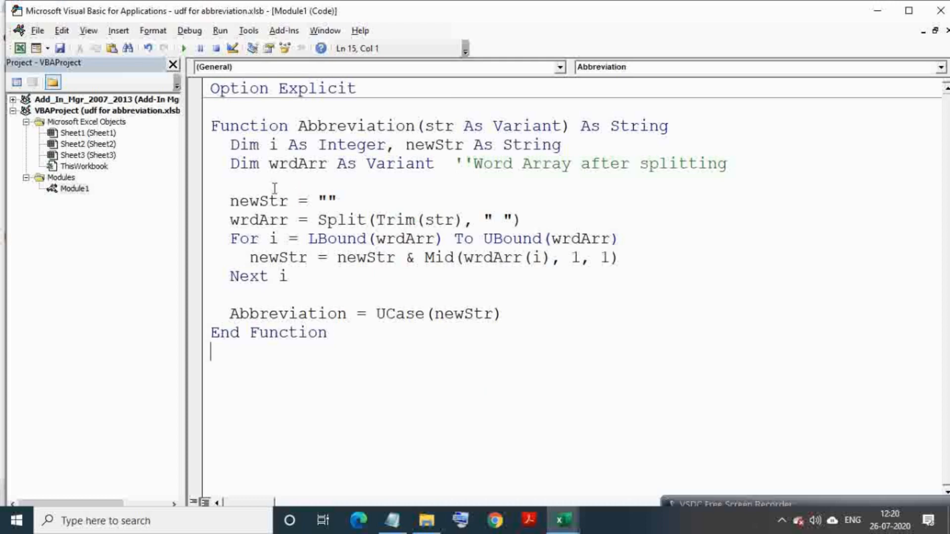
pyautogui.moveTo(22, 47)
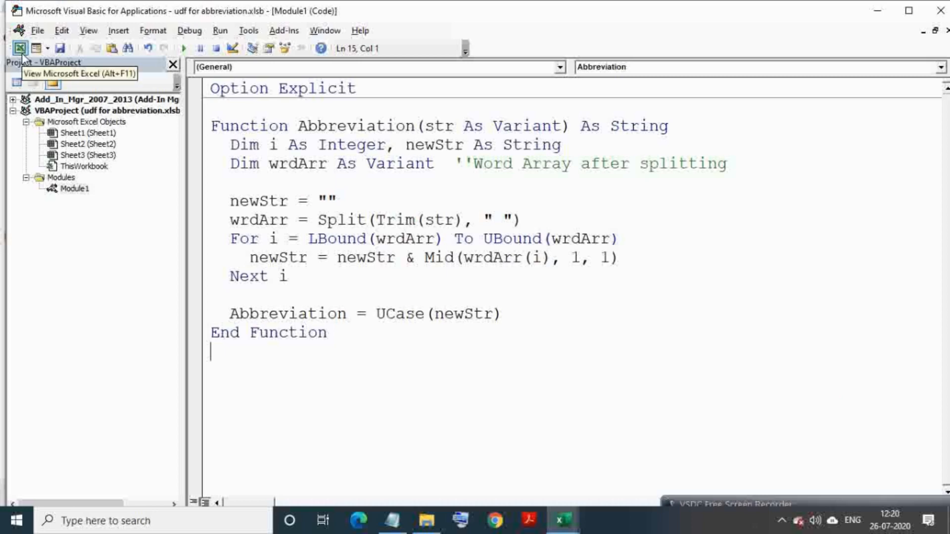
# Highlight the Abbreviation function name and its str argument in Module1.
pyautogui.doubleClick(354, 125)
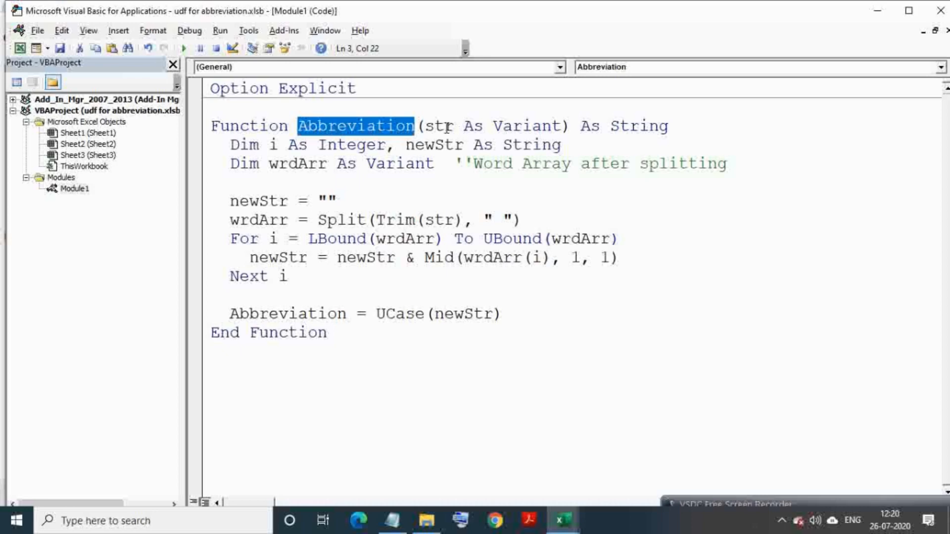
pyautogui.doubleClick(437, 126)
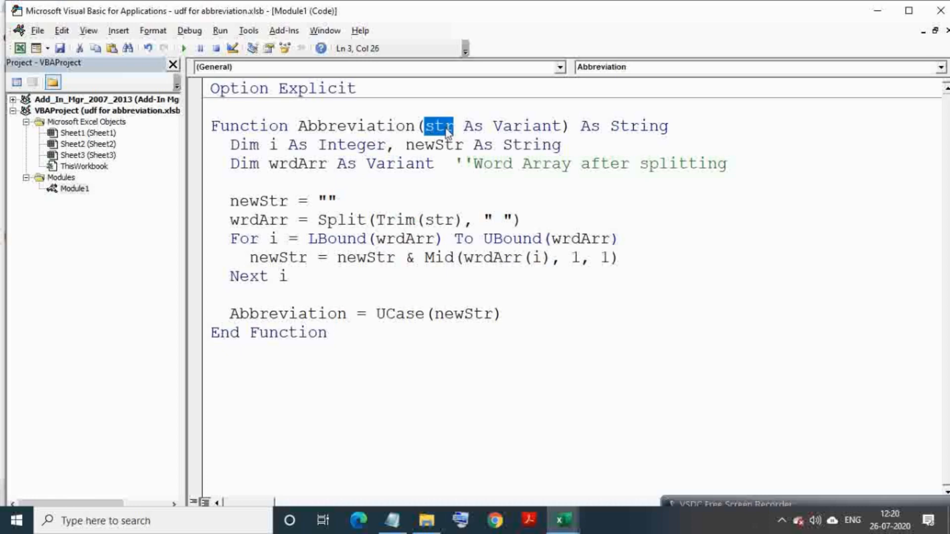
pyautogui.doubleClick(638, 125)
pyautogui.write('=a')
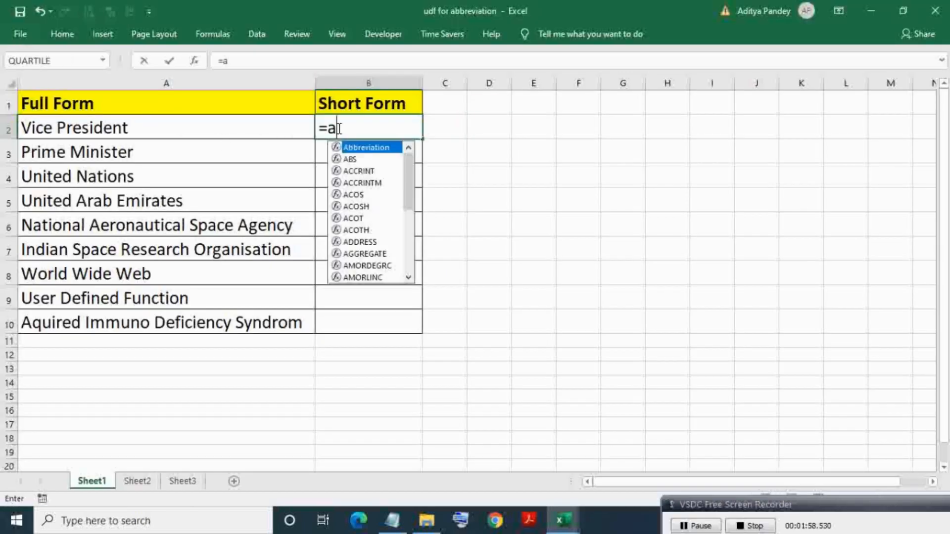
# Enter =Abbreviation formulas in B2 and B3, giving VP and PM.
pyautogui.press('Tab')
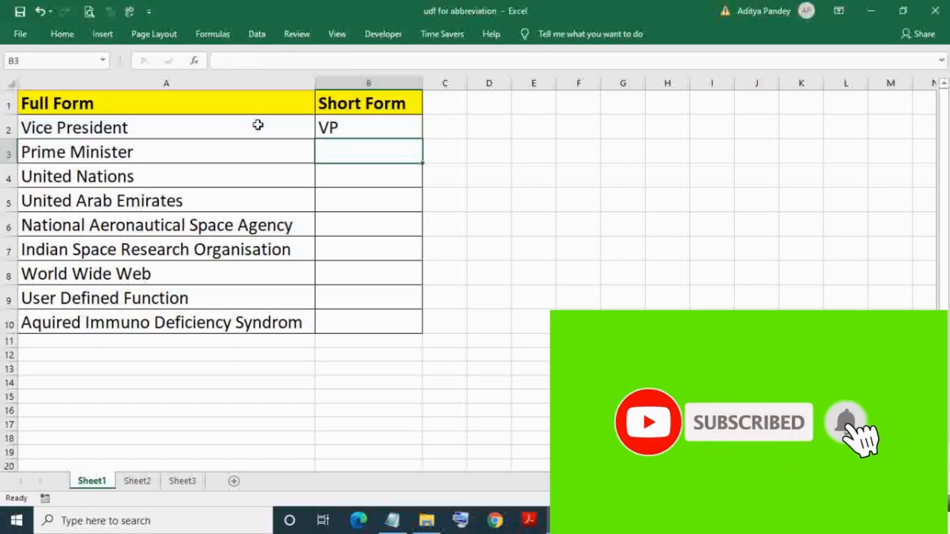
pyautogui.write('a')
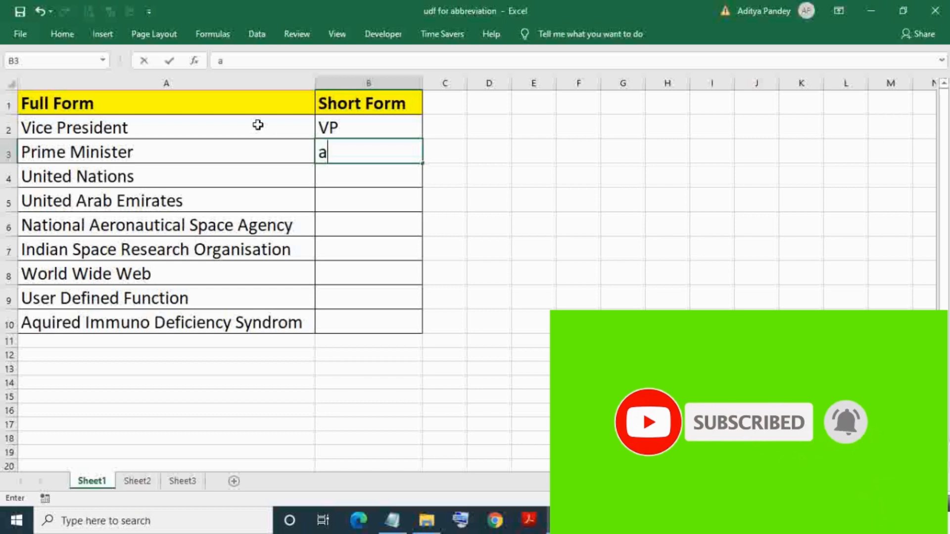
pyautogui.press('Escape')
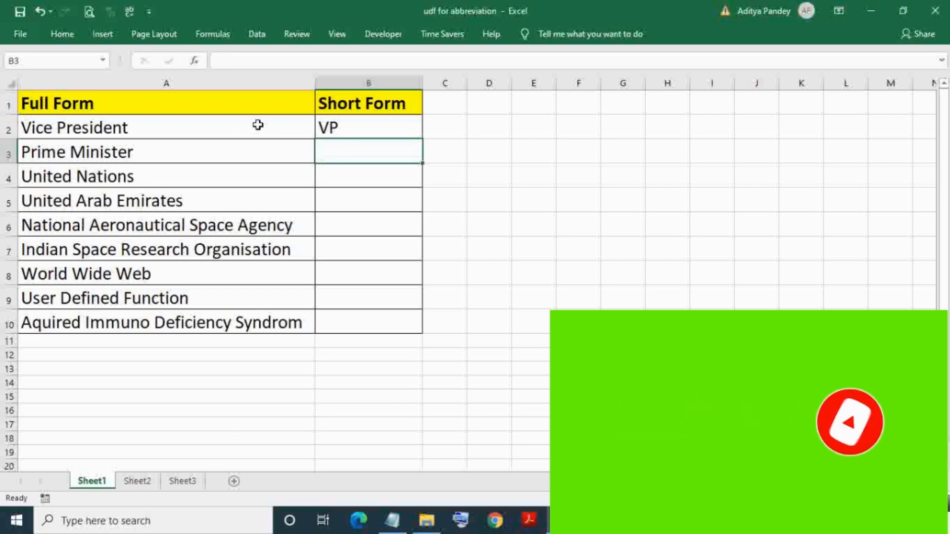
pyautogui.write('=ab')
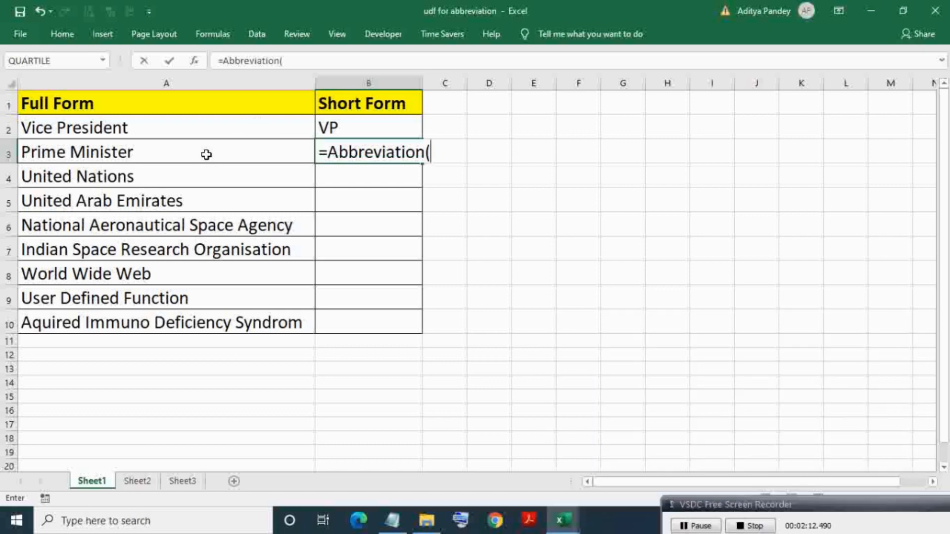
pyautogui.press('enter')
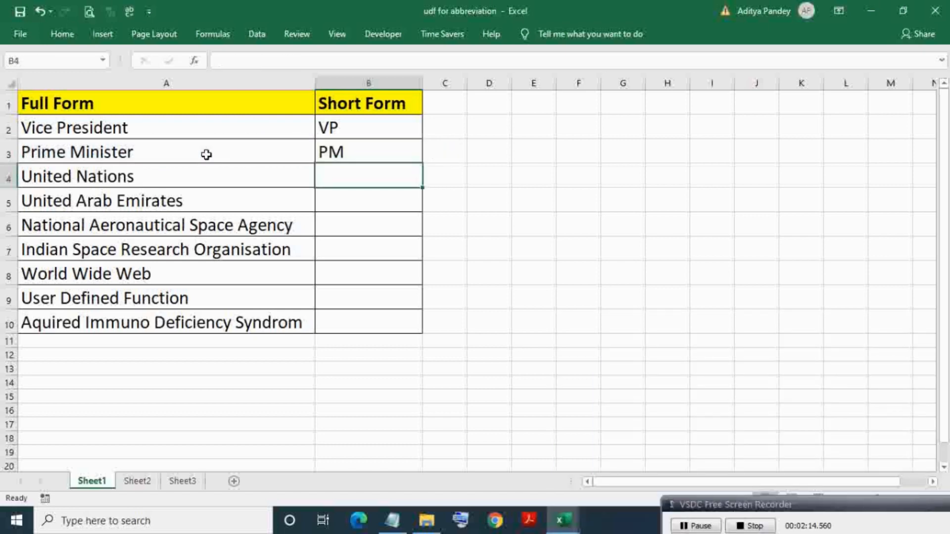
pyautogui.click(367, 152)
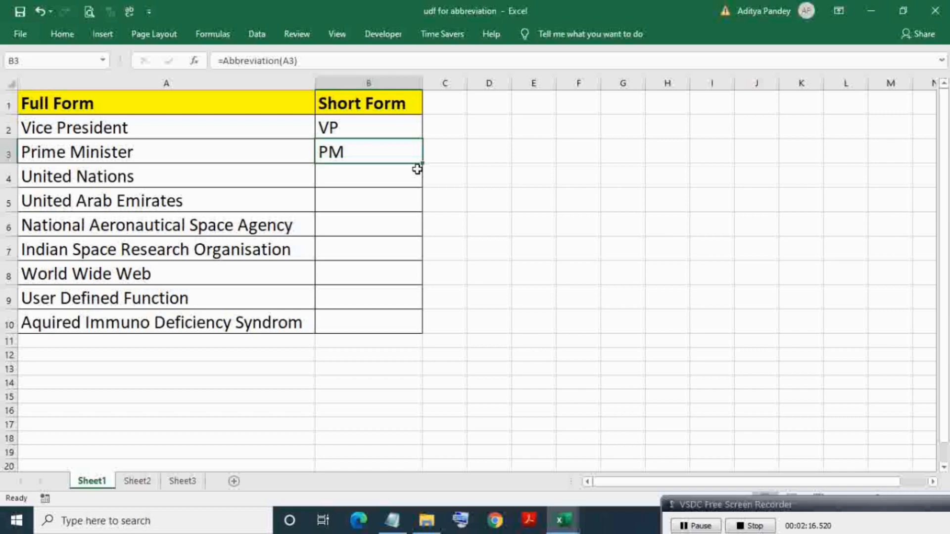
# Fill B3's formula down to B10 and check the formulas in B4 and B8.
pyautogui.moveTo(417, 167); pyautogui.dragTo(416, 326)
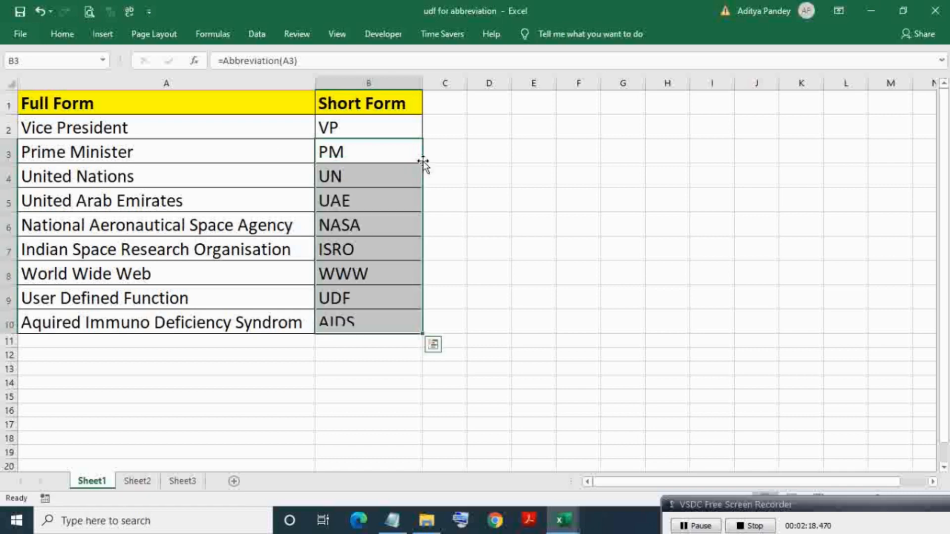
pyautogui.click(367, 176)
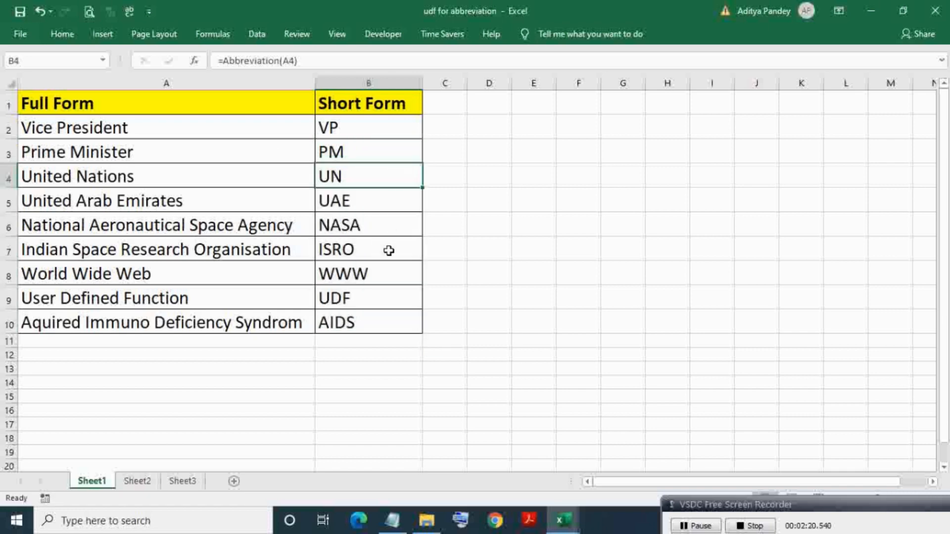
pyautogui.doubleClick(368, 273)
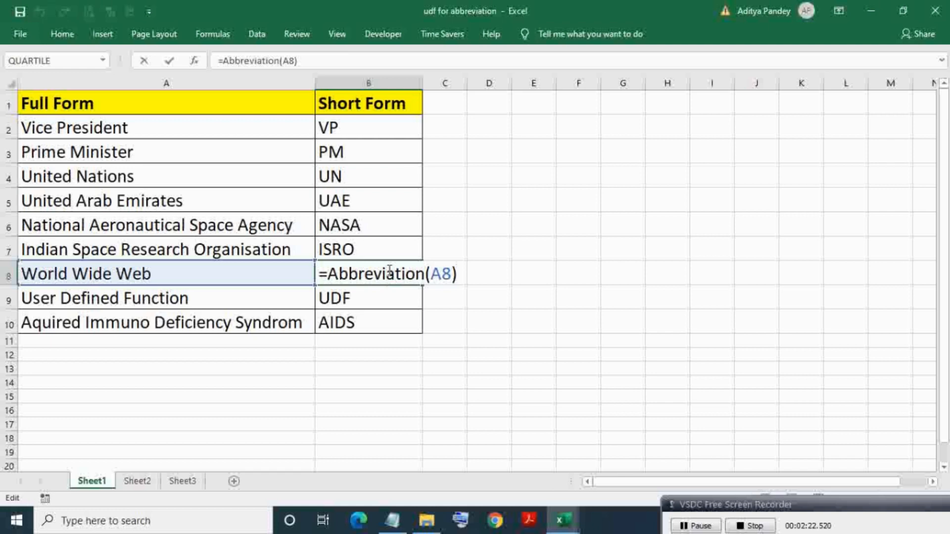